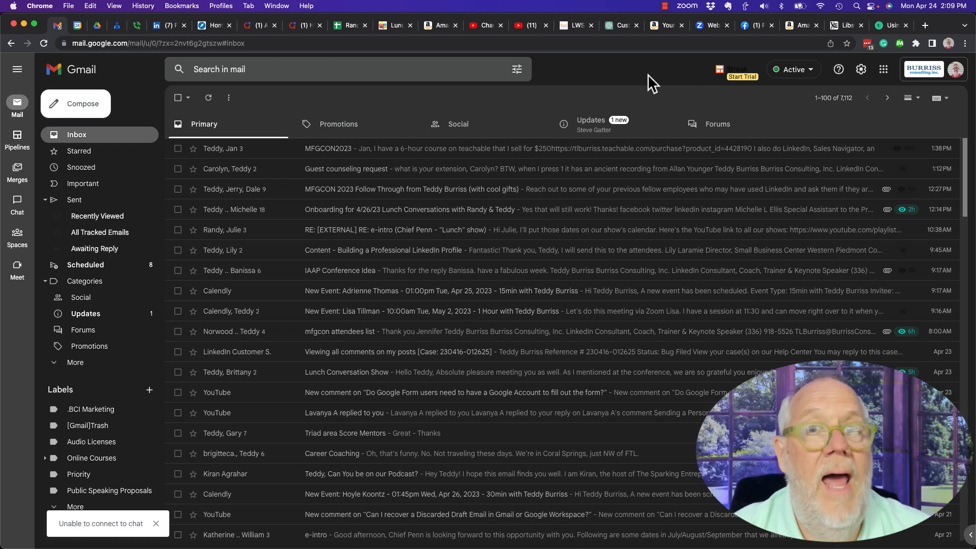
pyautogui.moveTo(17, 70)
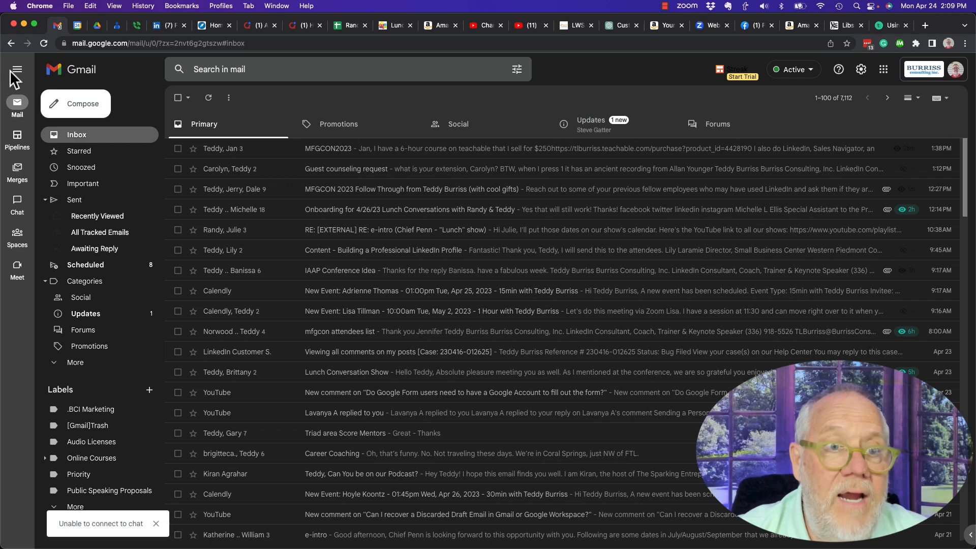
pyautogui.moveTo(549, 75)
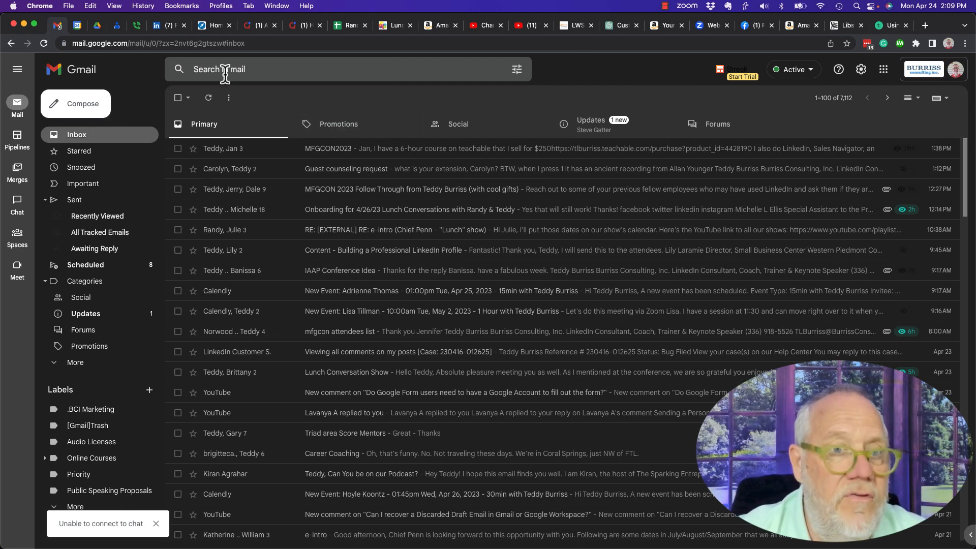
# - Pass through the Google Calendar week view to reach the YouTube home page
pyautogui.click(658, 25)
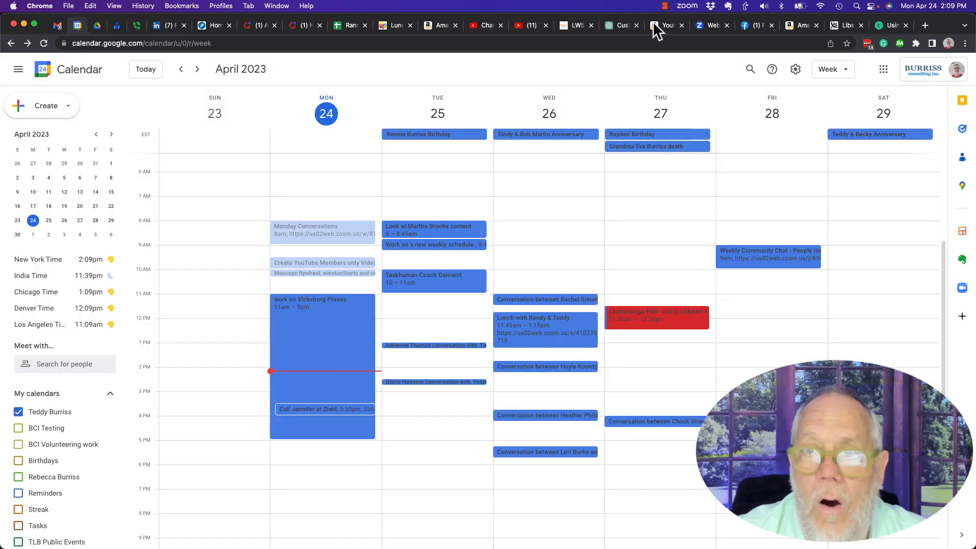
pyautogui.click(883, 69)
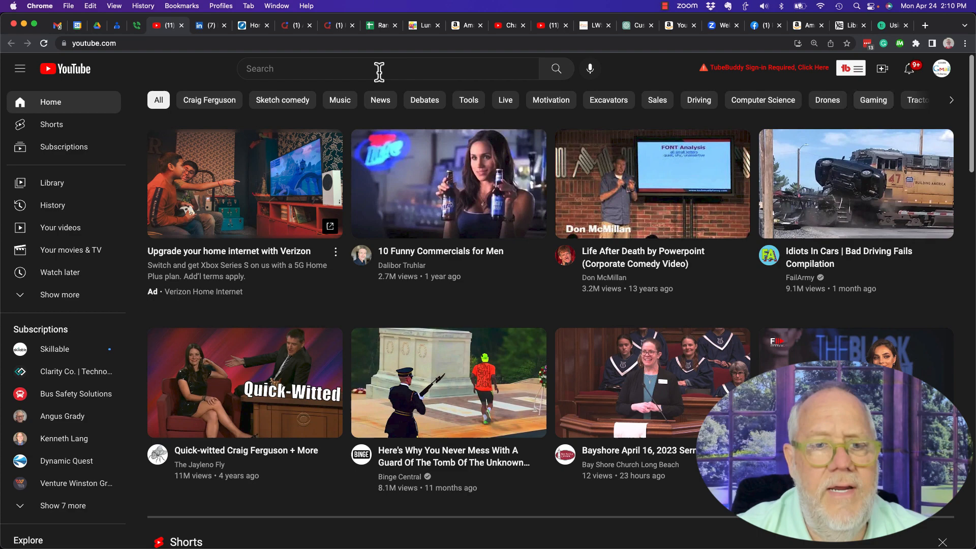
pyautogui.click(57, 25)
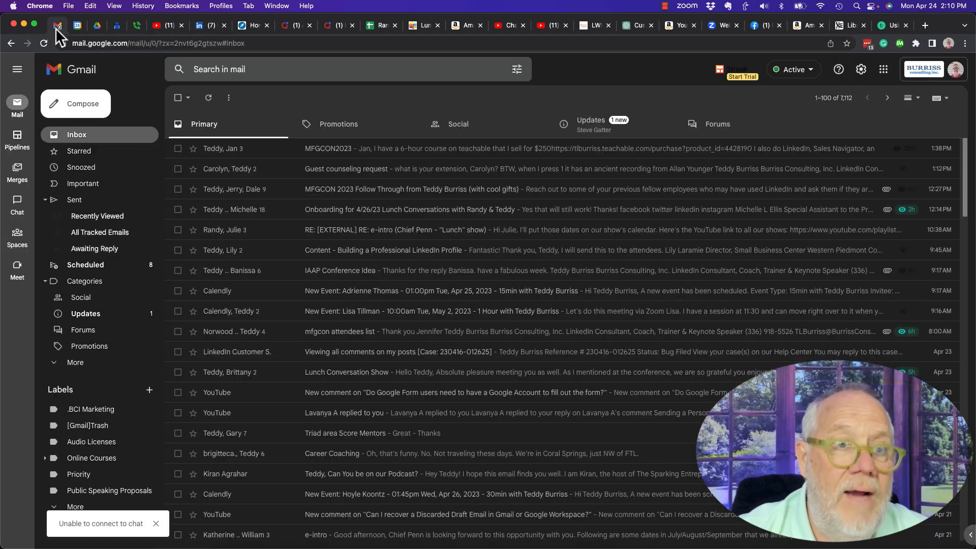
pyautogui.moveTo(955, 69)
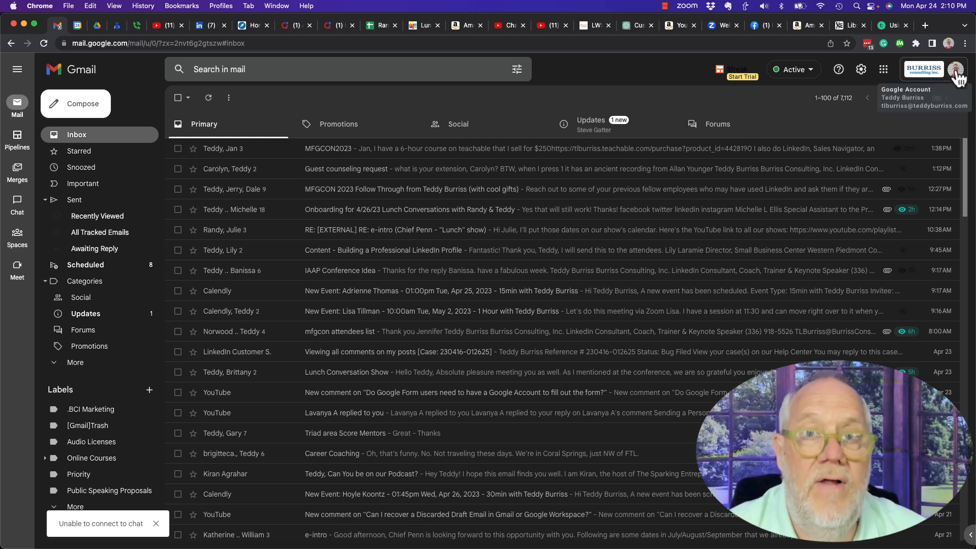
pyautogui.click(157, 25)
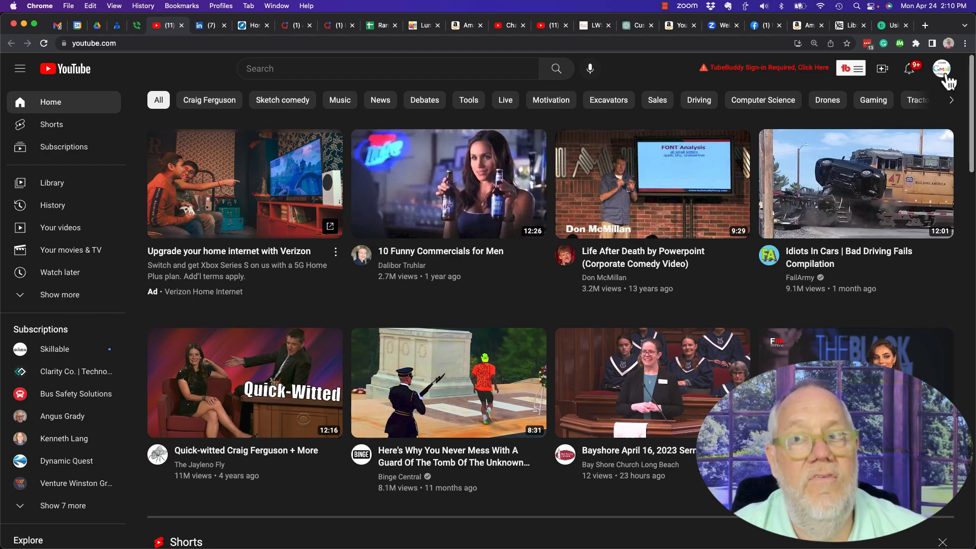
# - Choose 'Manage your Google Account' from the YouTube avatar menu
pyautogui.click(942, 69)
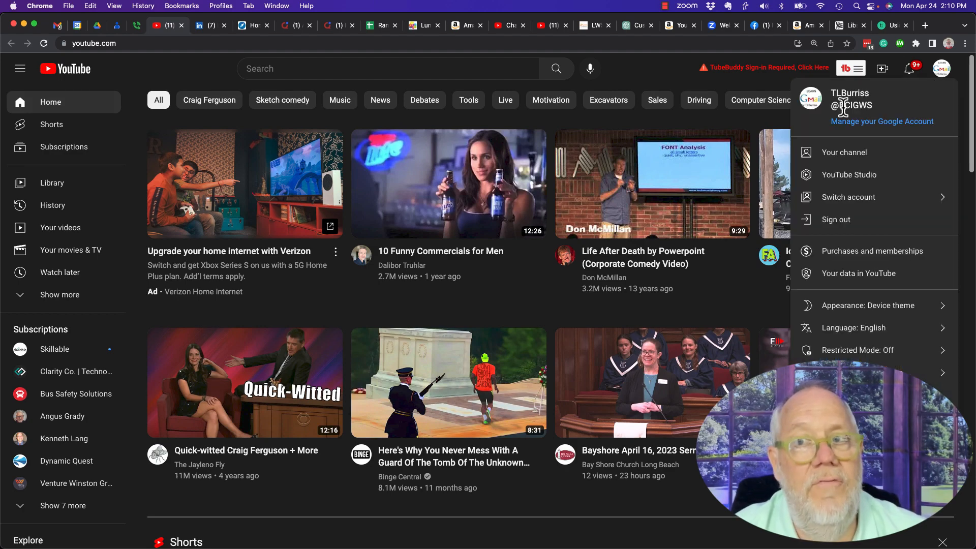
pyautogui.moveTo(871, 118)
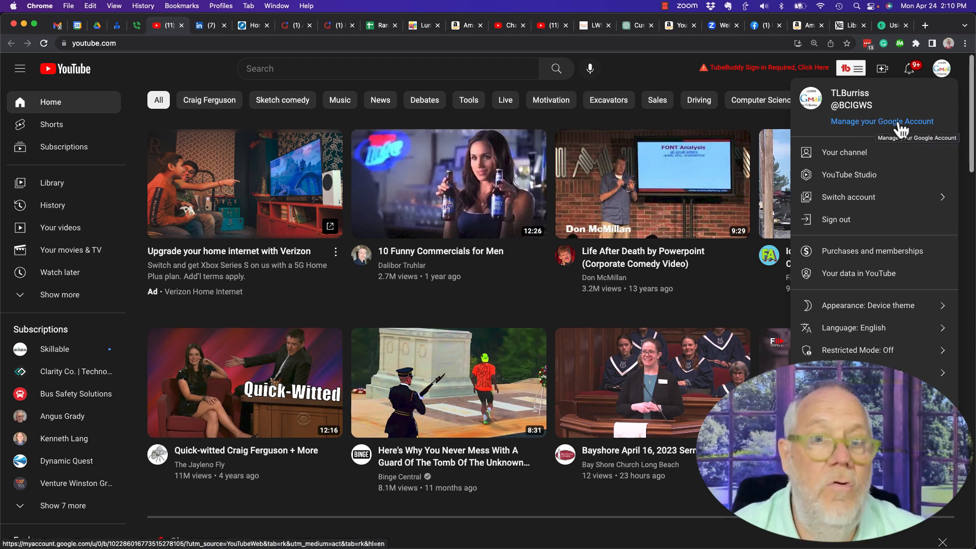
pyautogui.click(882, 121)
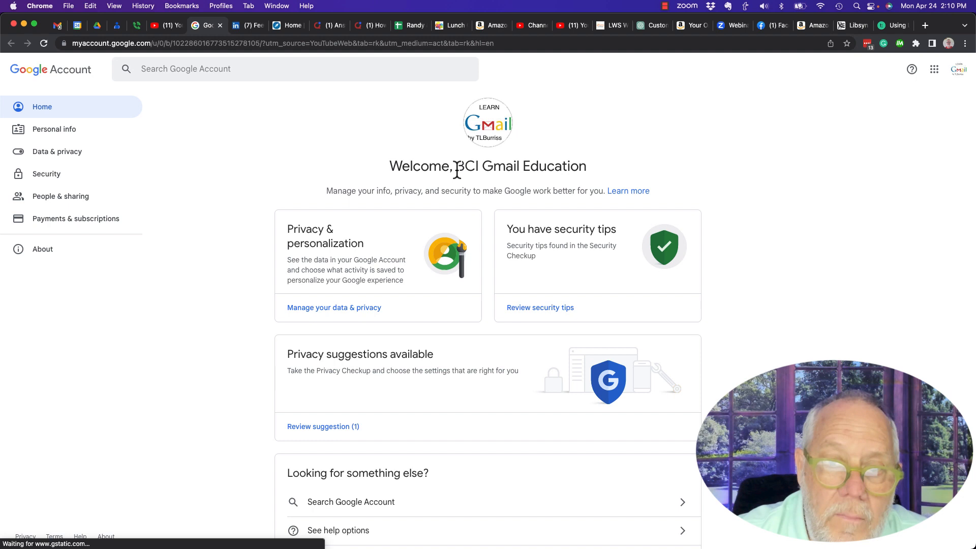
pyautogui.moveTo(449, 139)
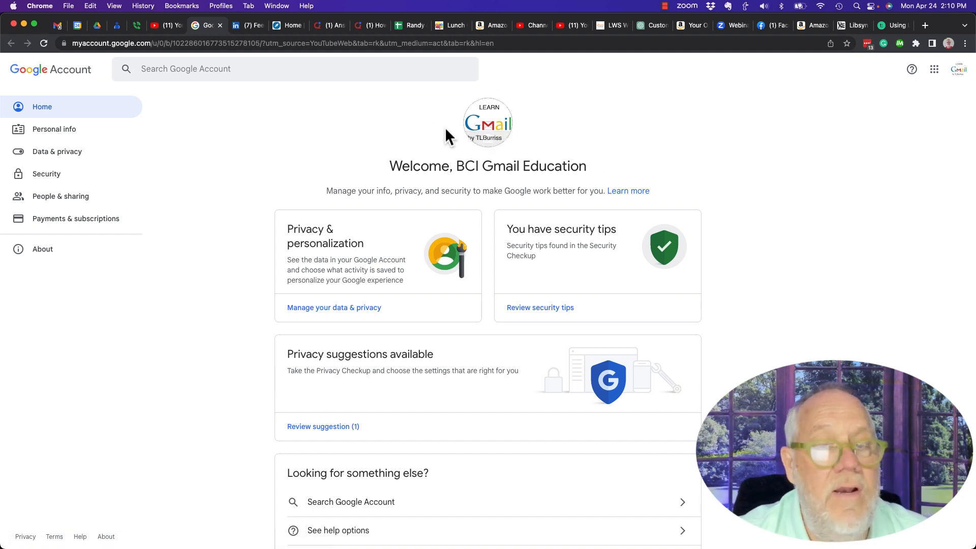
pyautogui.moveTo(281, 150)
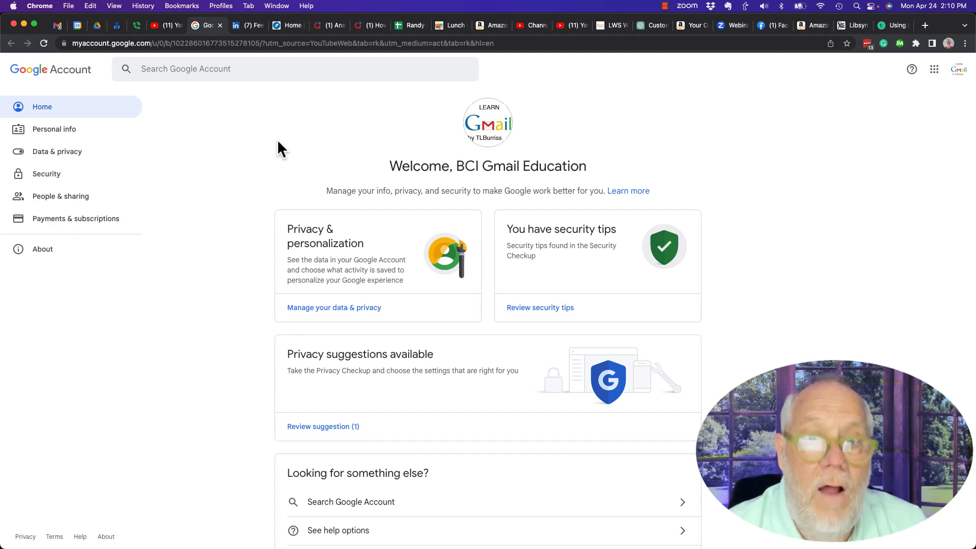
pyautogui.moveTo(65, 145)
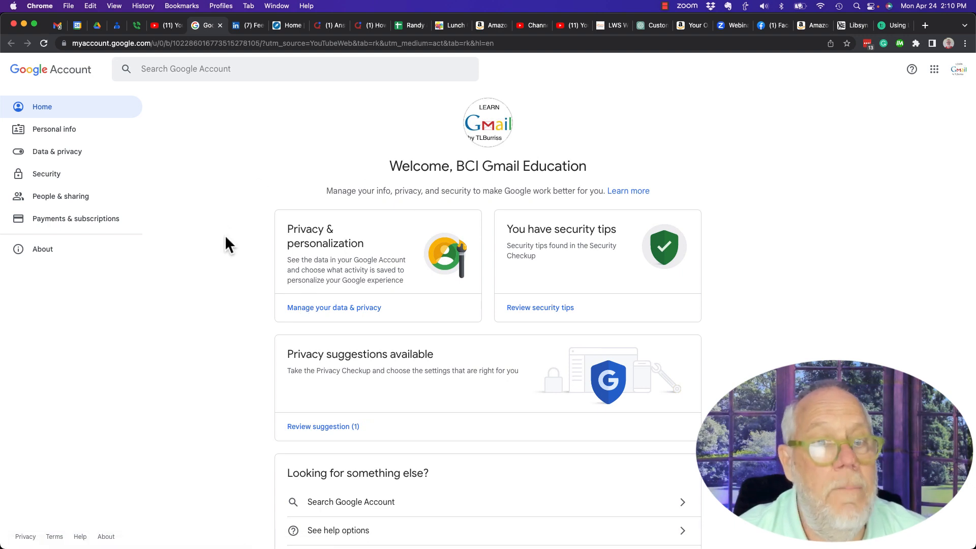
pyautogui.moveTo(382, 153)
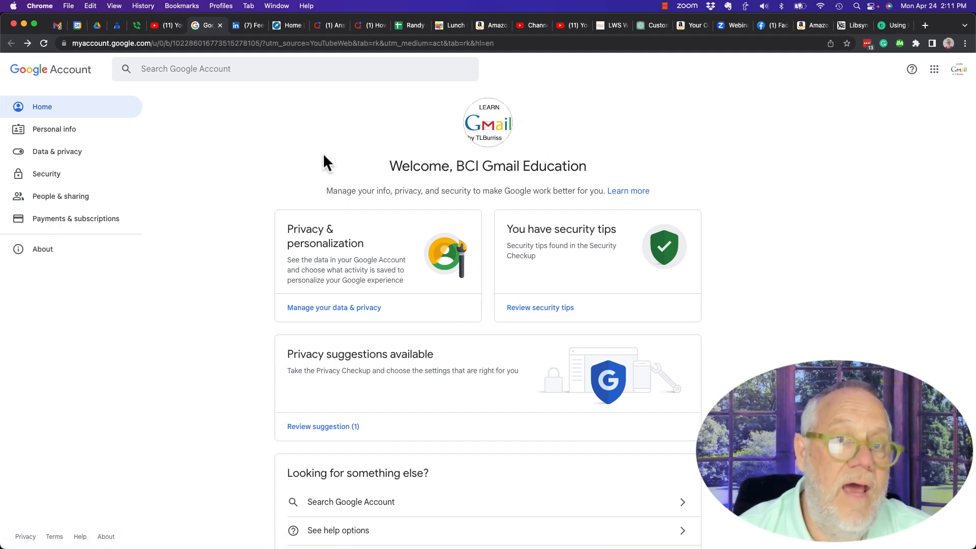
pyautogui.moveTo(305, 173)
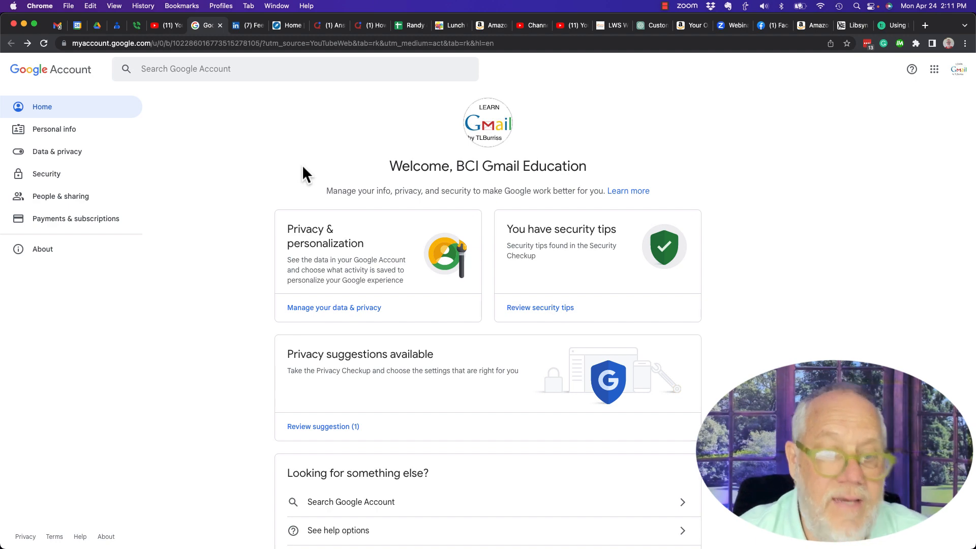
pyautogui.moveTo(228, 29)
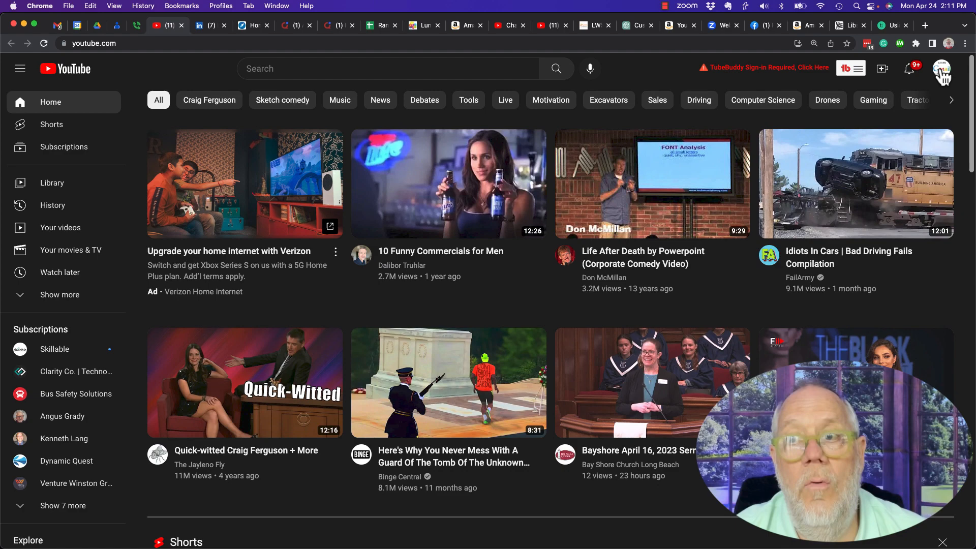
# - Open the TLBurriss channel's About tab and reveal its business-inquiries email address
pyautogui.click(942, 71)
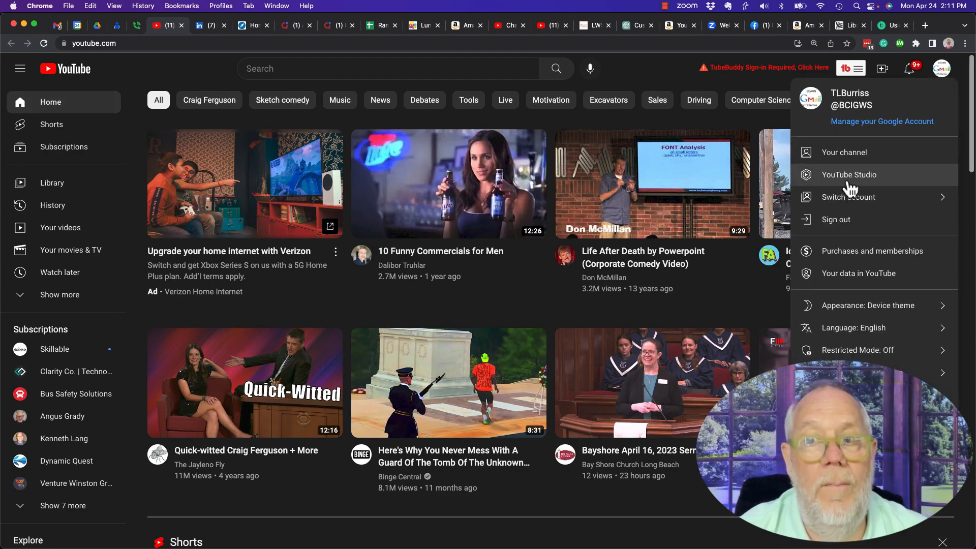
pyautogui.moveTo(831, 163)
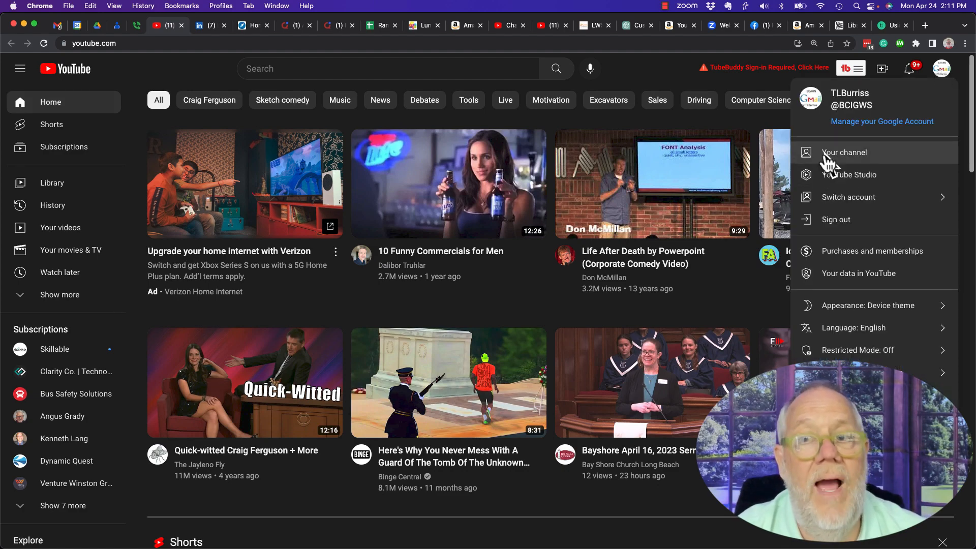
pyautogui.click(844, 152)
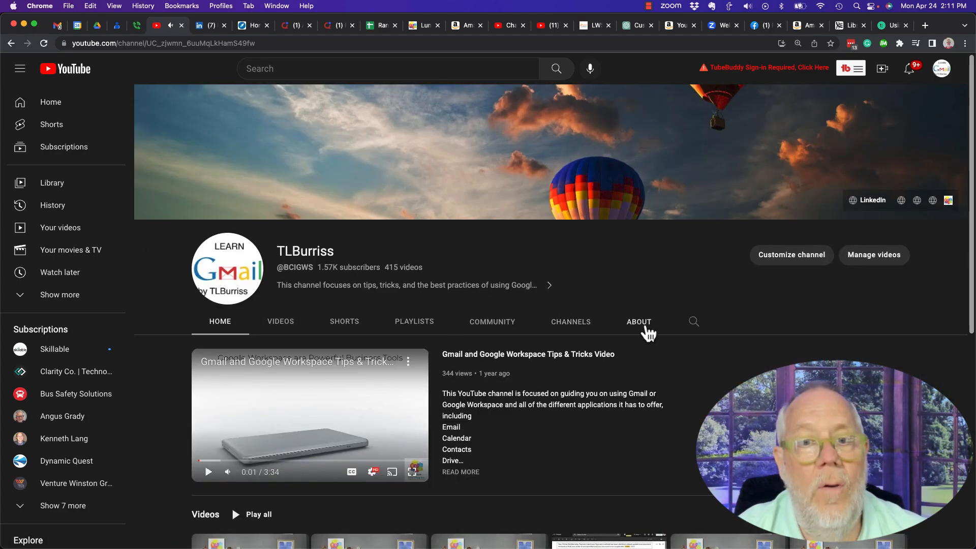
pyautogui.click(639, 322)
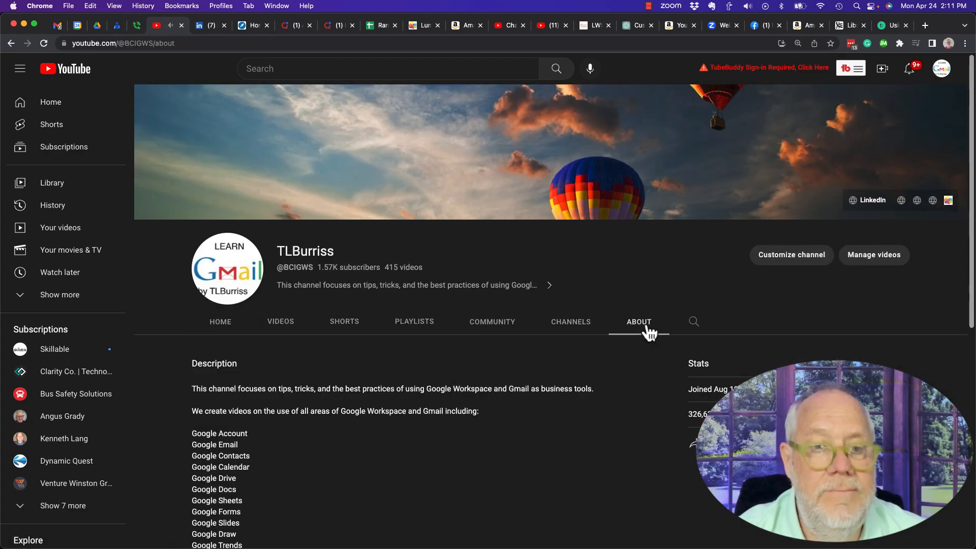
pyautogui.scroll(-3)
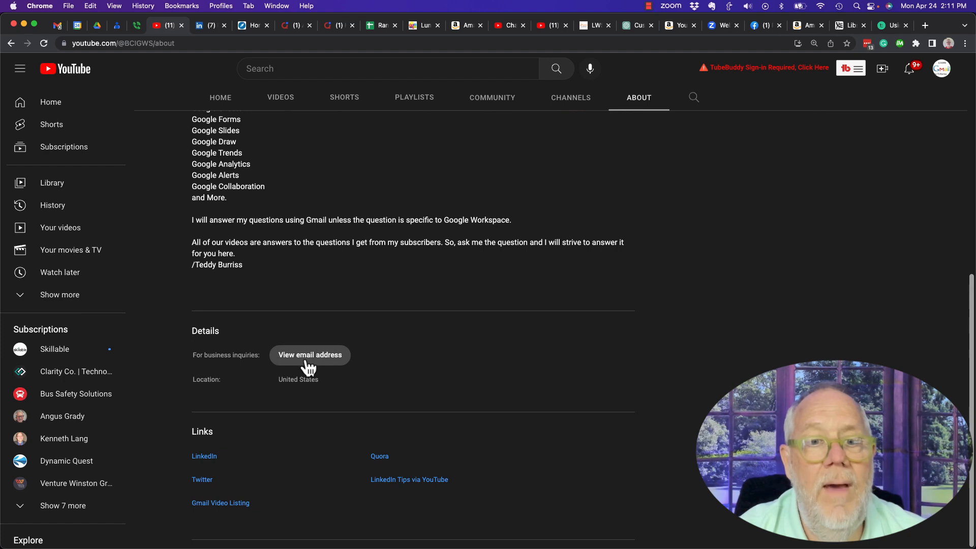
pyautogui.click(309, 355)
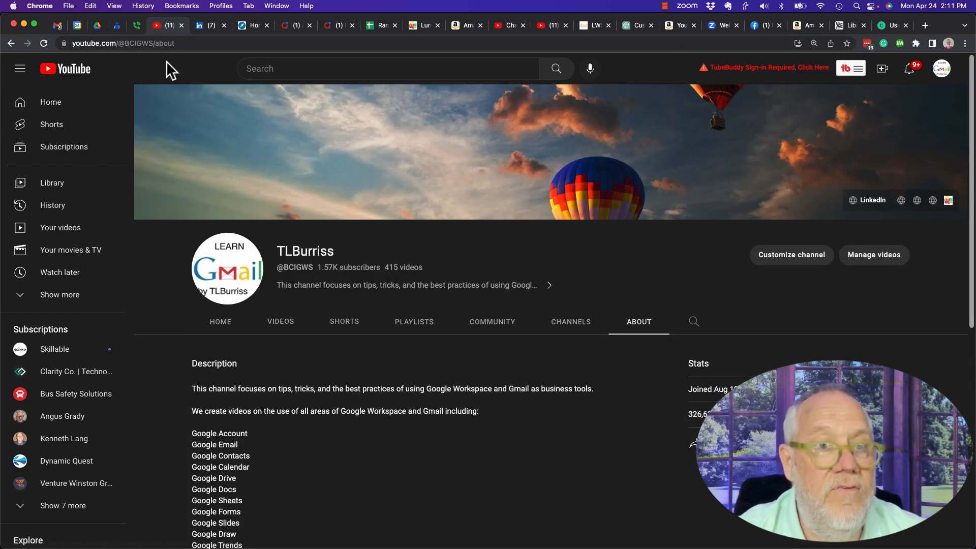
pyautogui.moveTo(203, 79)
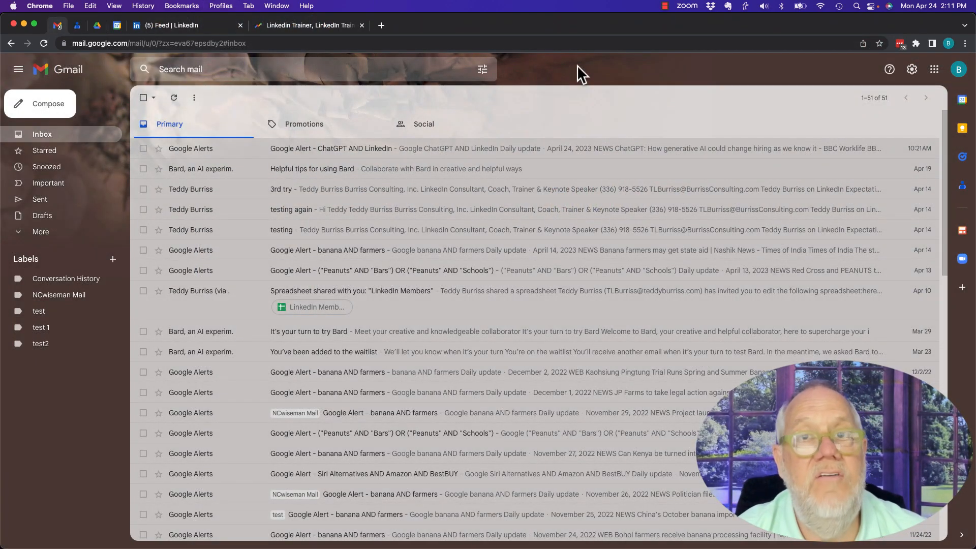
pyautogui.moveTo(933, 69)
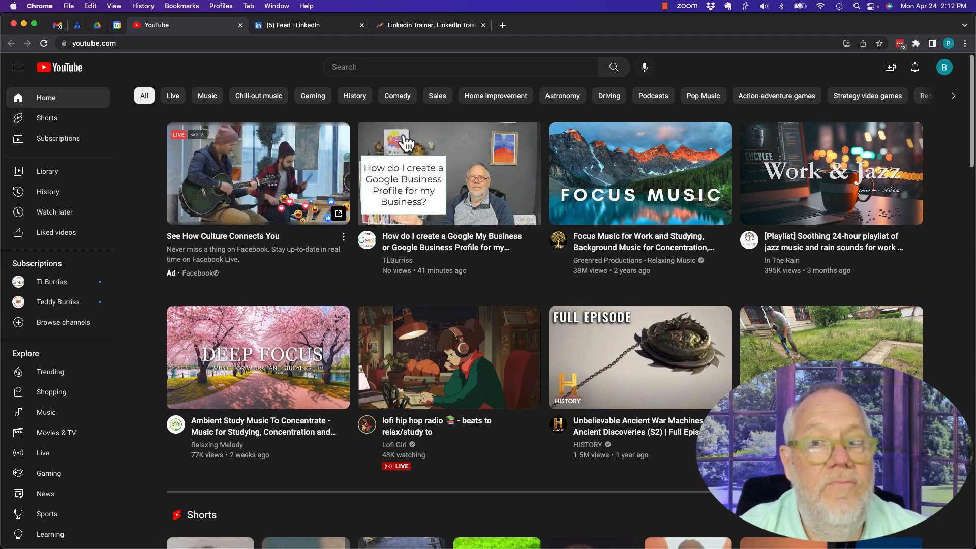
pyautogui.moveTo(945, 67)
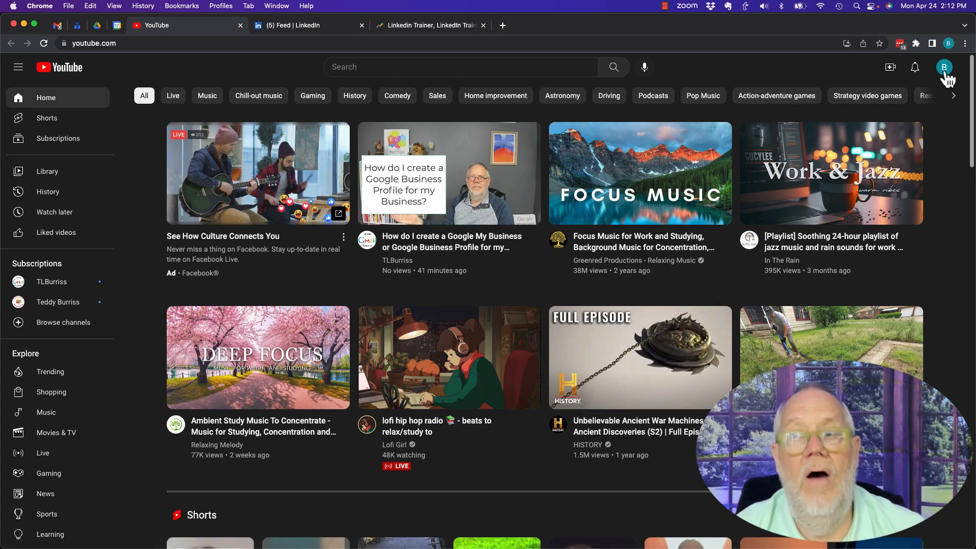
# - Show the BCI Testing account's name and email in the avatar menu, close it, and reopen it
pyautogui.click(949, 66)
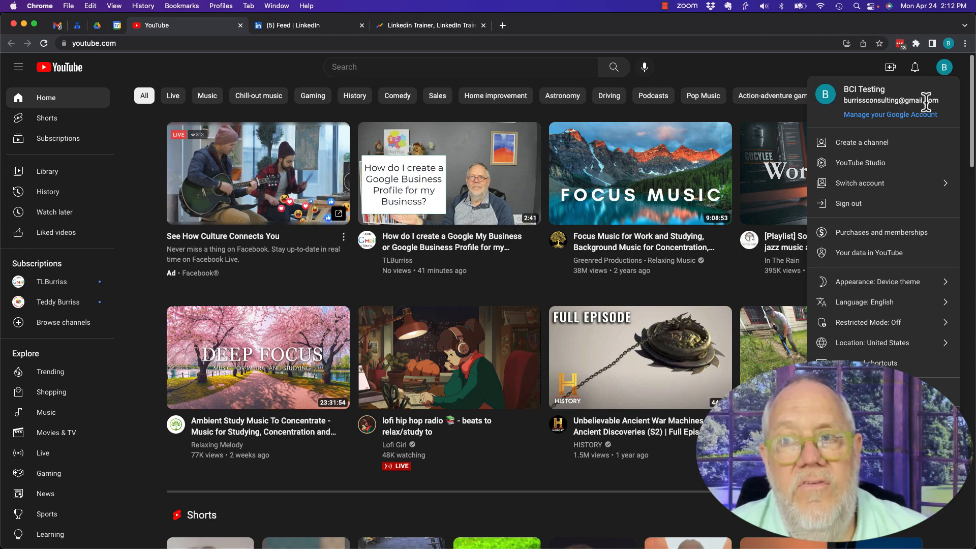
pyautogui.moveTo(849, 121)
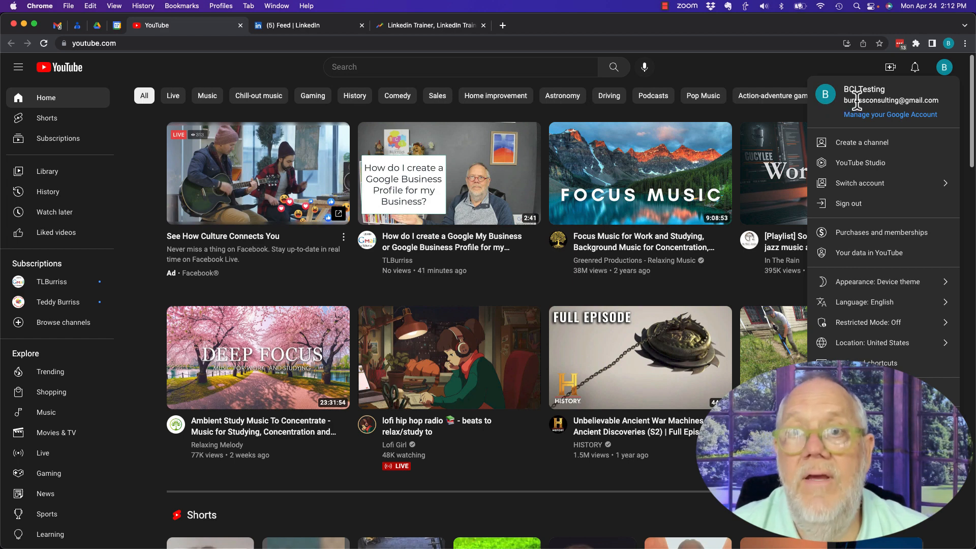
pyautogui.moveTo(817, 101)
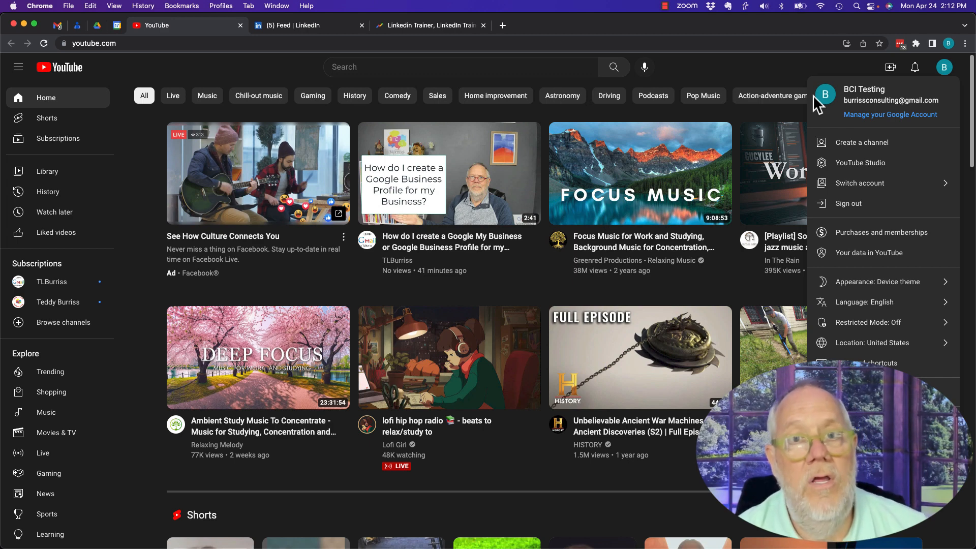
pyautogui.moveTo(949, 66)
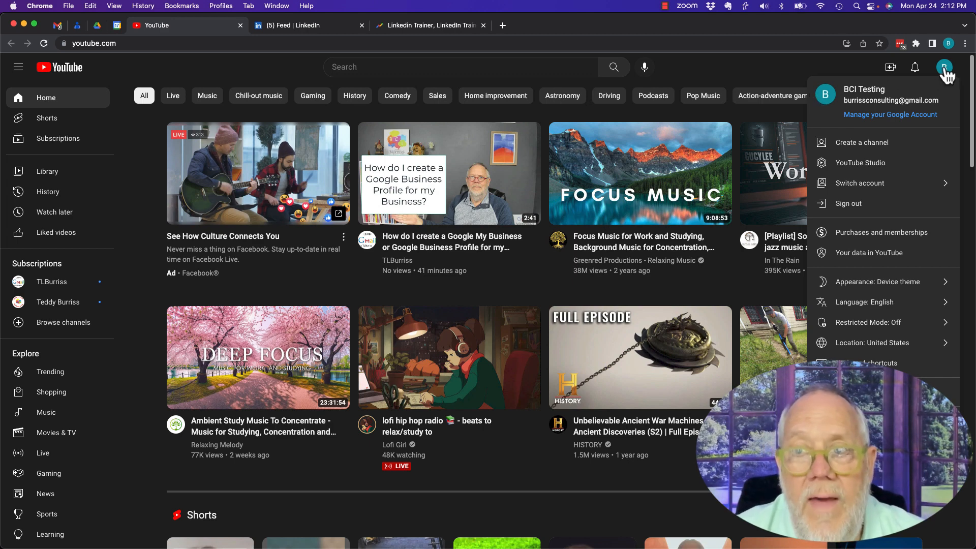
pyautogui.click(951, 67)
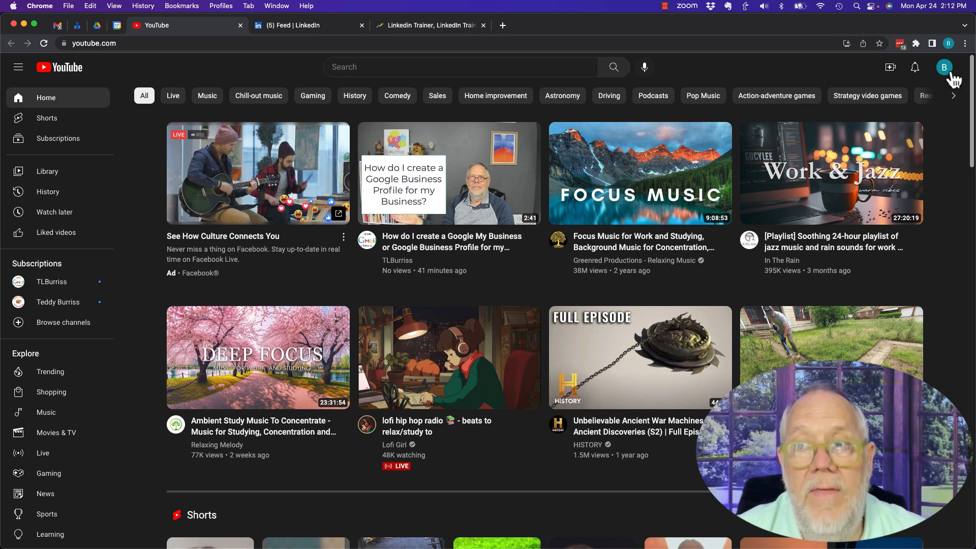
pyautogui.click(948, 67)
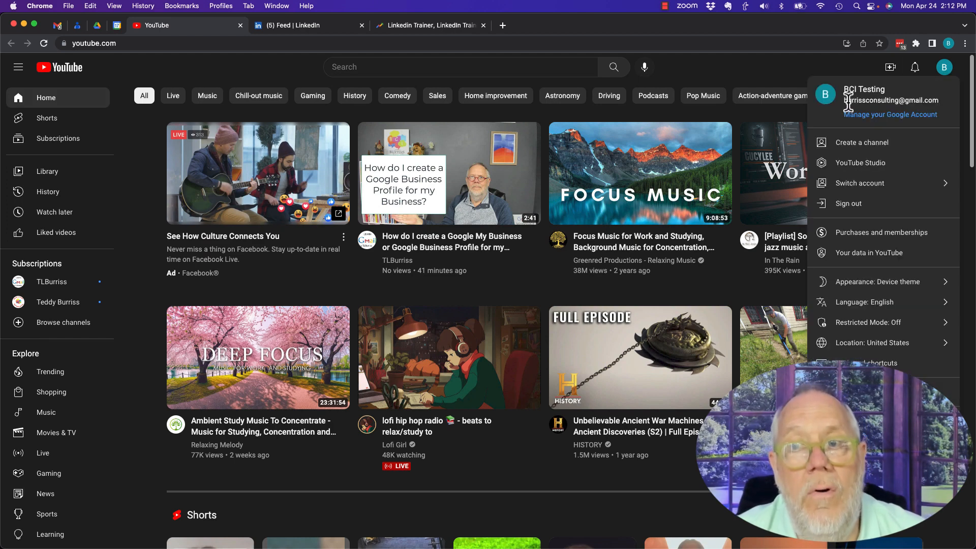
pyautogui.moveTo(168, 30)
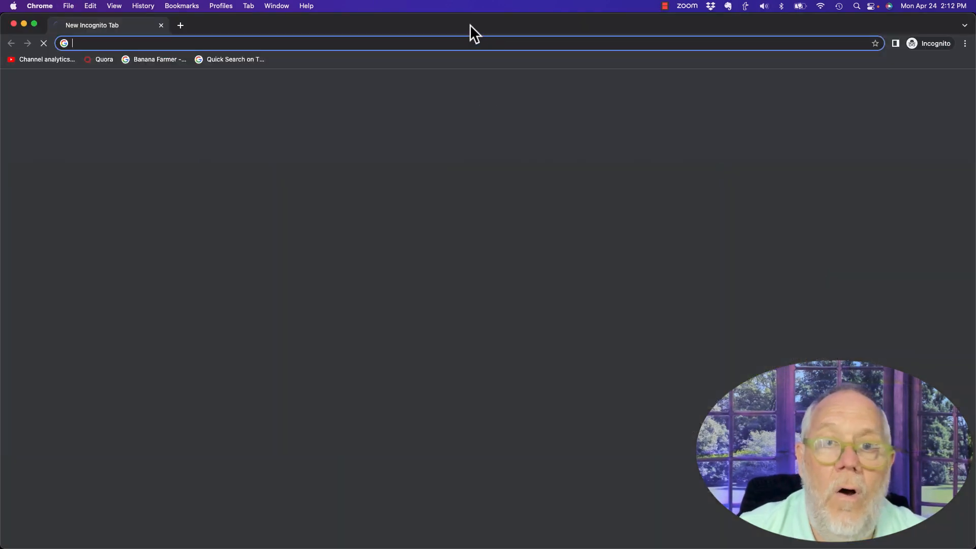
# - Load youtube.com in the incognito window, showing a signed-out page with a Sign in button
pyautogui.write('youtube.com')
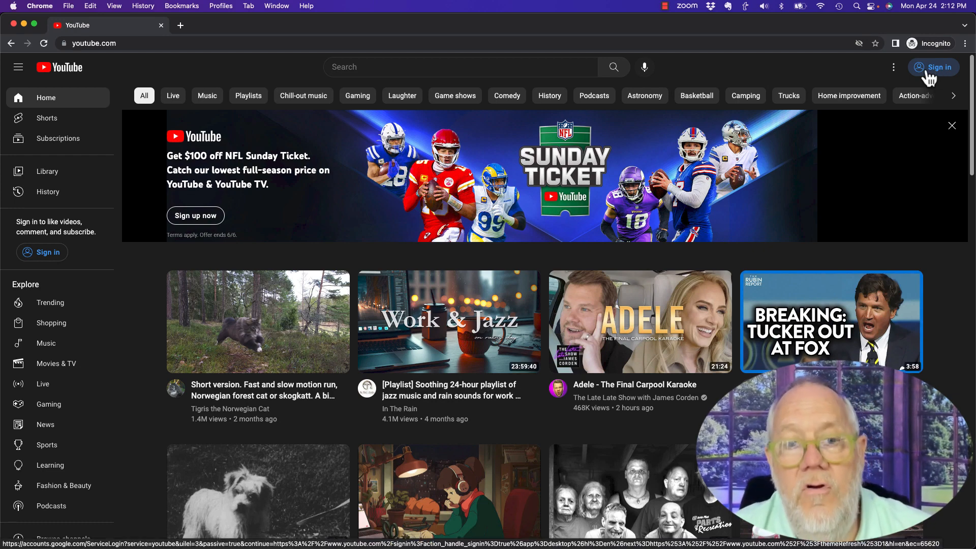
pyautogui.moveTo(260, 62)
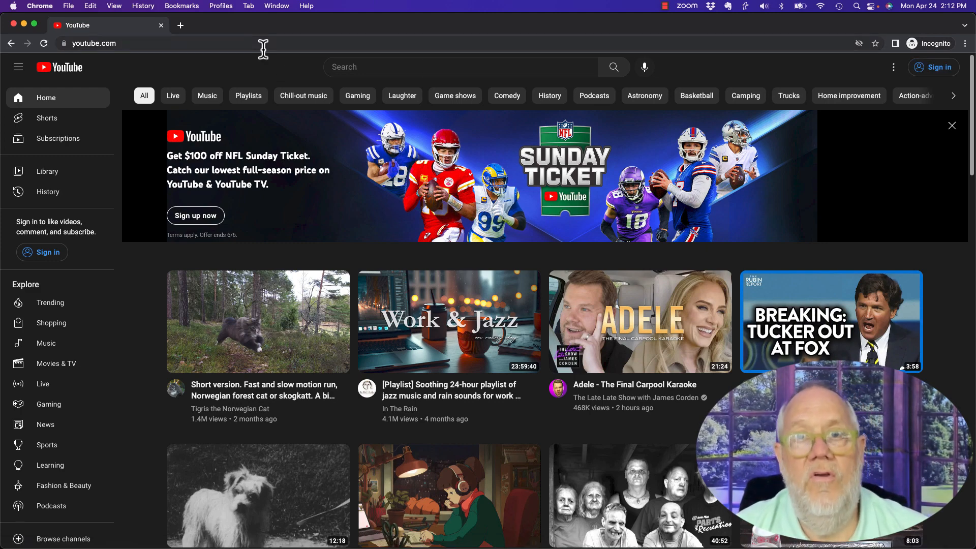
pyautogui.moveTo(346, 39)
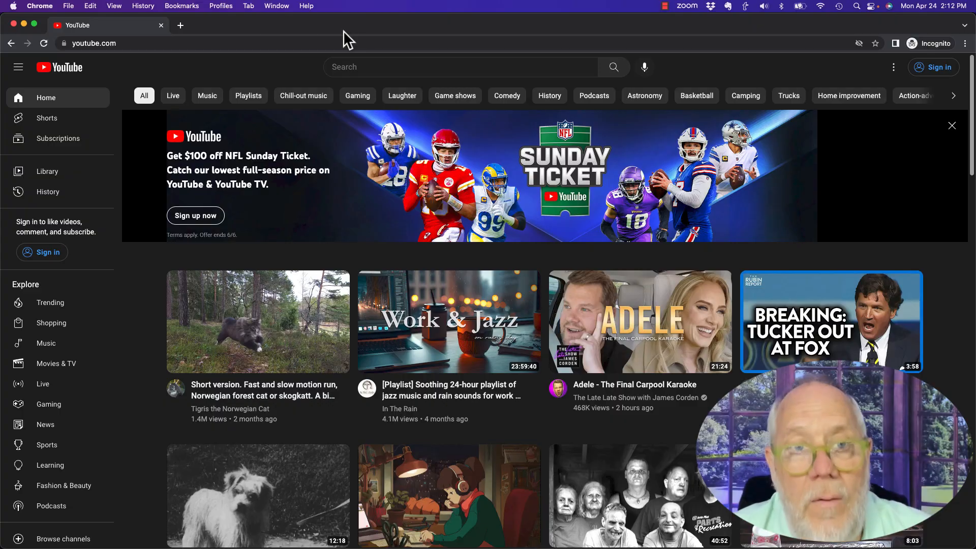